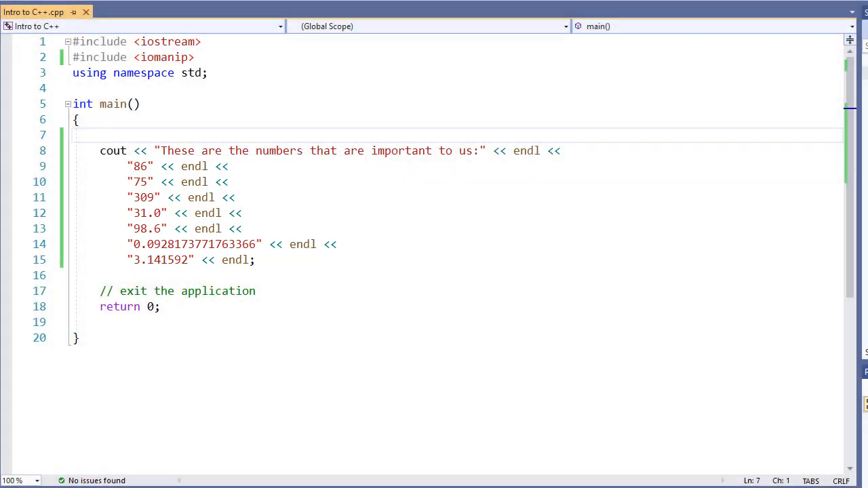
# Remove the quotes from the seven numbers on lines 9–15 so they print as numeric literals
pyautogui.press('F5')
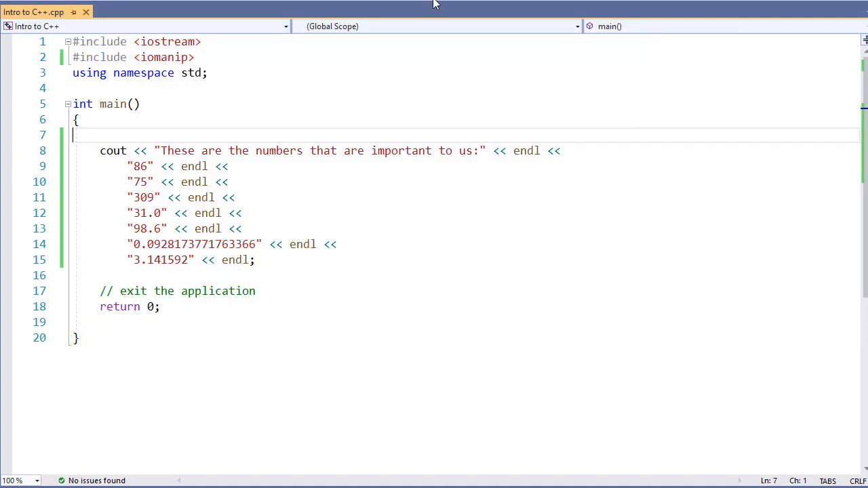
pyautogui.click(136, 166)
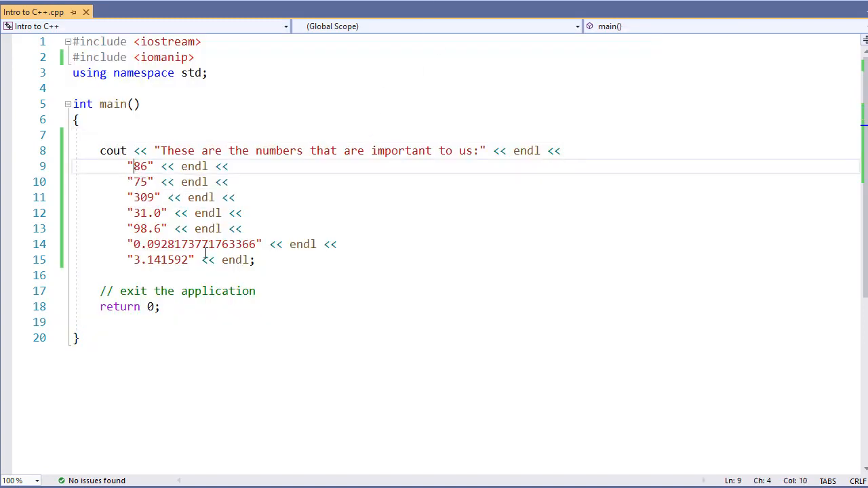
pyautogui.moveTo(211, 259)
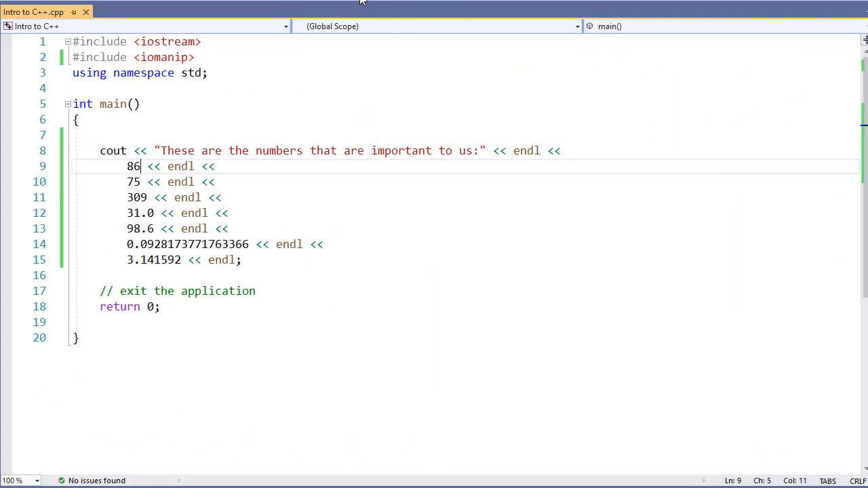
pyautogui.press('F5')
pyautogui.write('fixed <<')
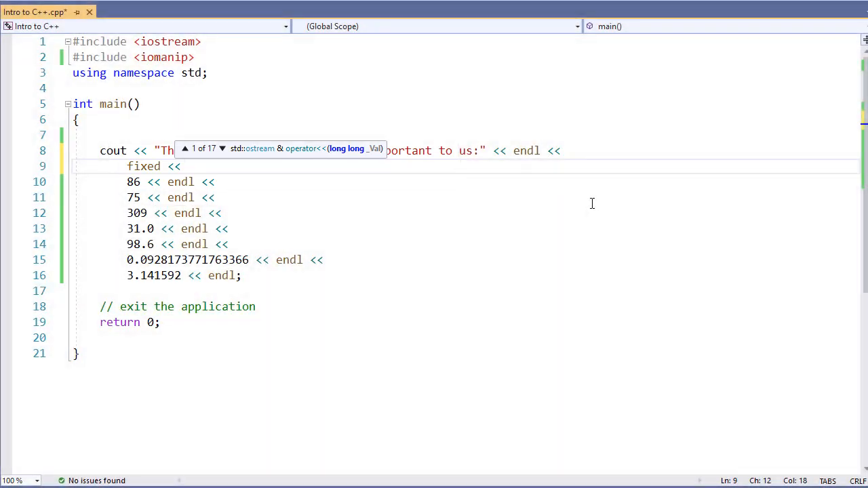
# Add fixed << setw(8) << right before the numbers, with width 8 and right alignment
pyautogui.click(188, 166)
pyautogui.write(' setw(width)')
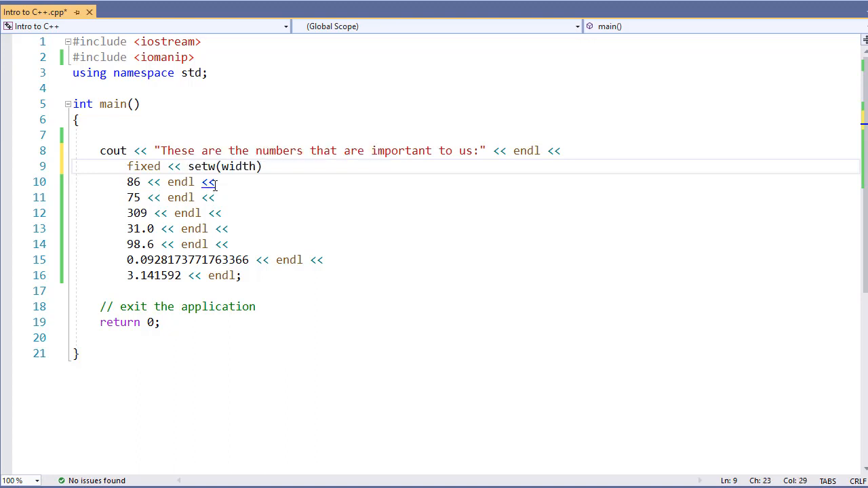
pyautogui.doubleClick(237, 166)
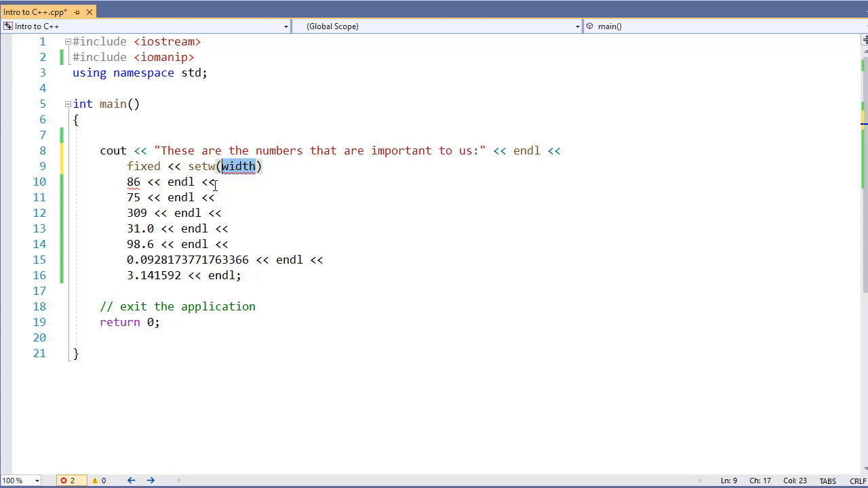
pyautogui.write('8')
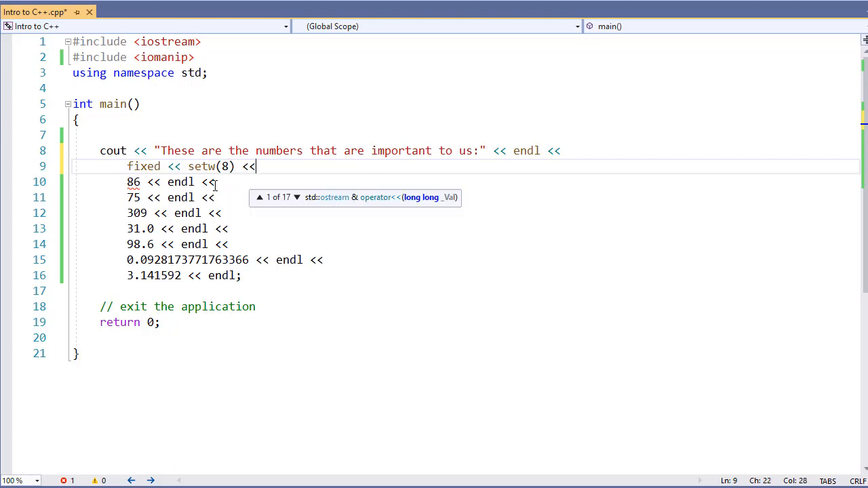
pyautogui.write('left')
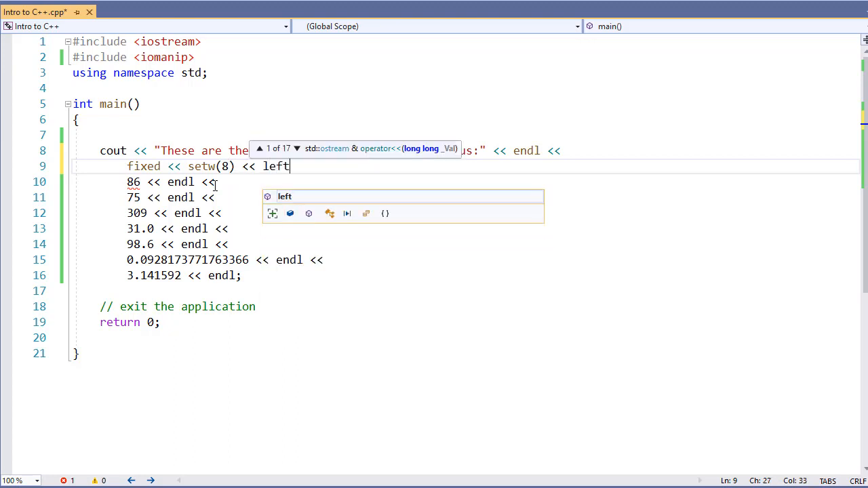
pyautogui.write('right <<')
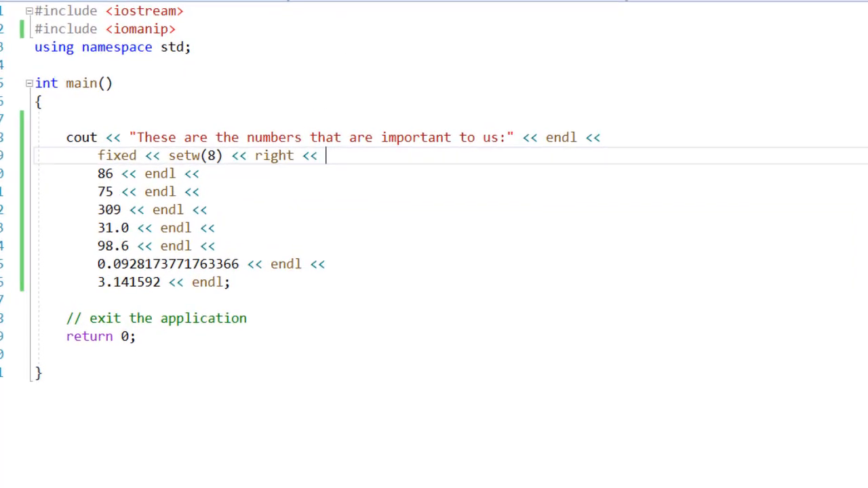
# Run the program and check the console, where only 86 appears right-aligned
pyautogui.press('F5')
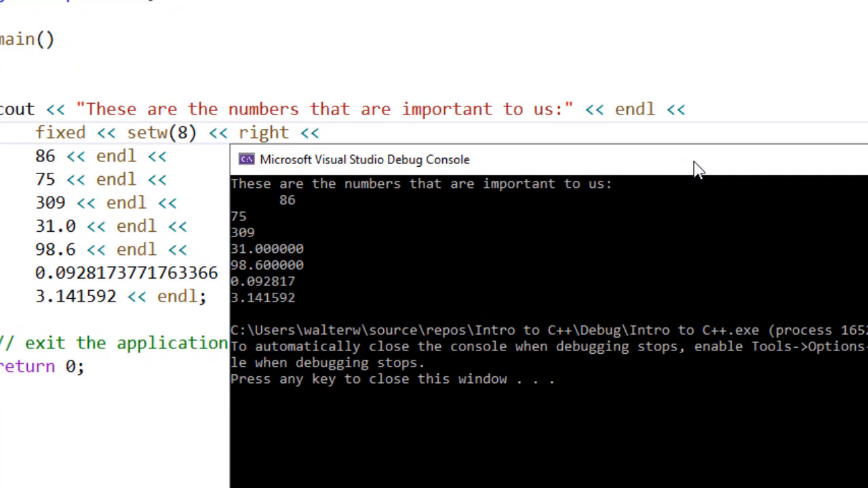
pyautogui.moveTo(324, 253)
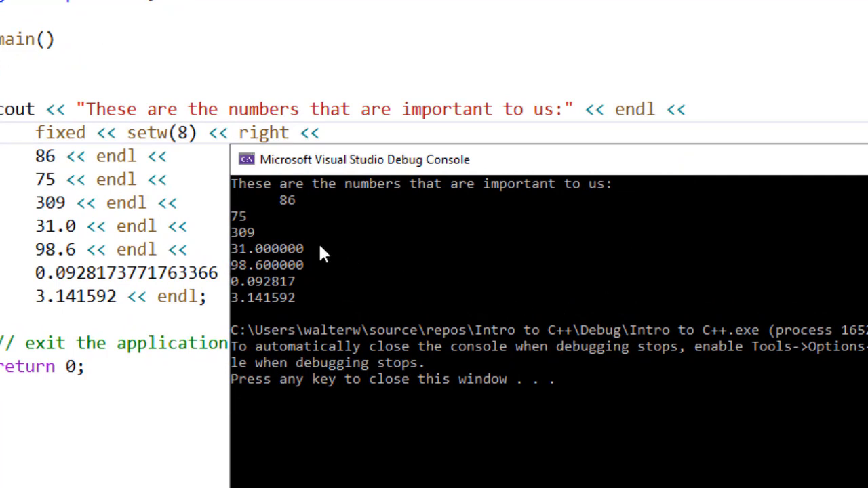
pyautogui.moveTo(293, 333)
pyautogui.write('setpercision( ')
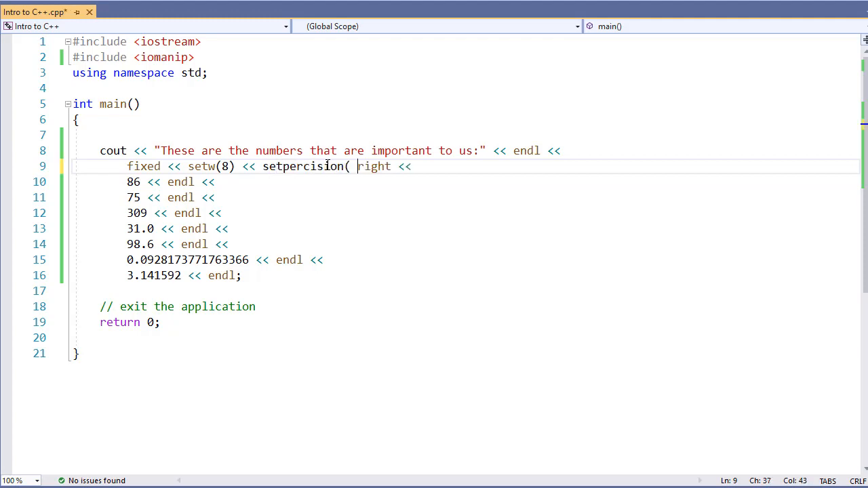
# Insert setprecision(2) after setw(8) on line 9
pyautogui.write('2)')
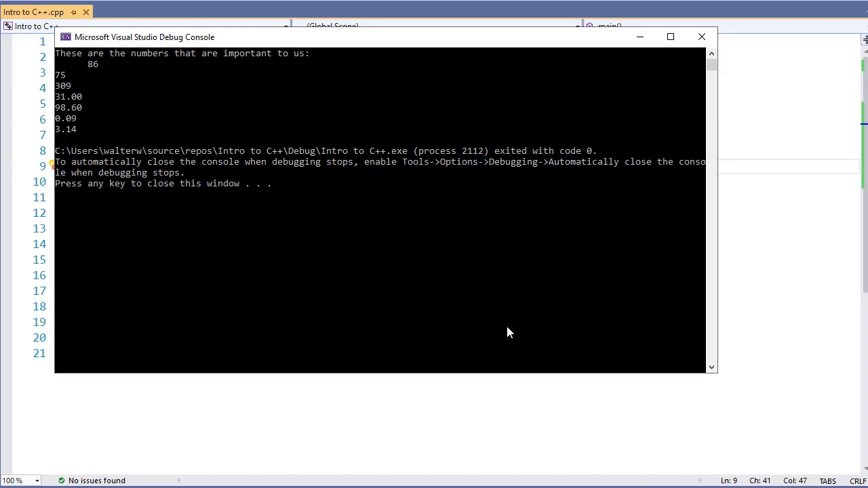
pyautogui.moveTo(99, 76)
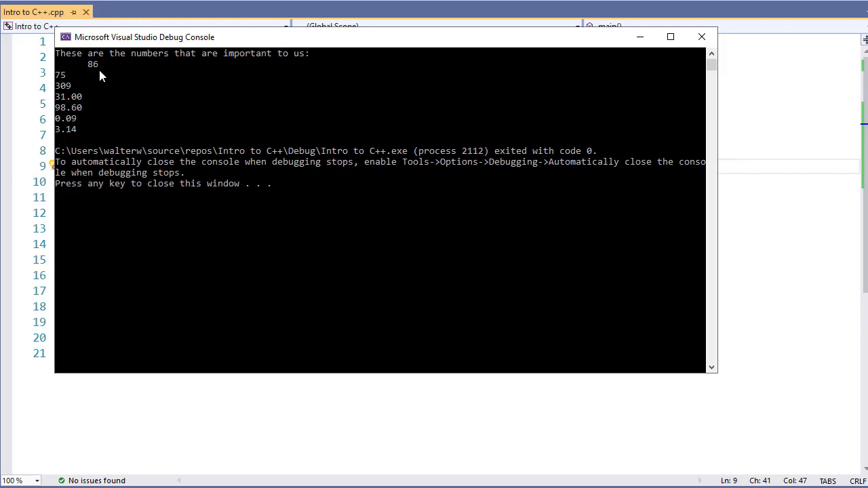